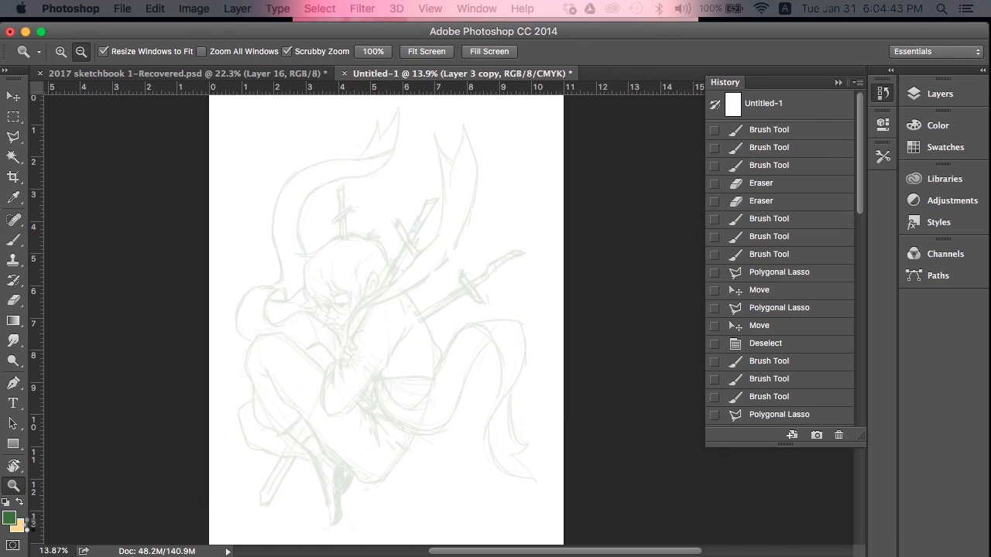
Paint the figure's skin-toned face and bring up the 9 wands card document.
{"action": "left_click", "coordinate": [681, 73]}
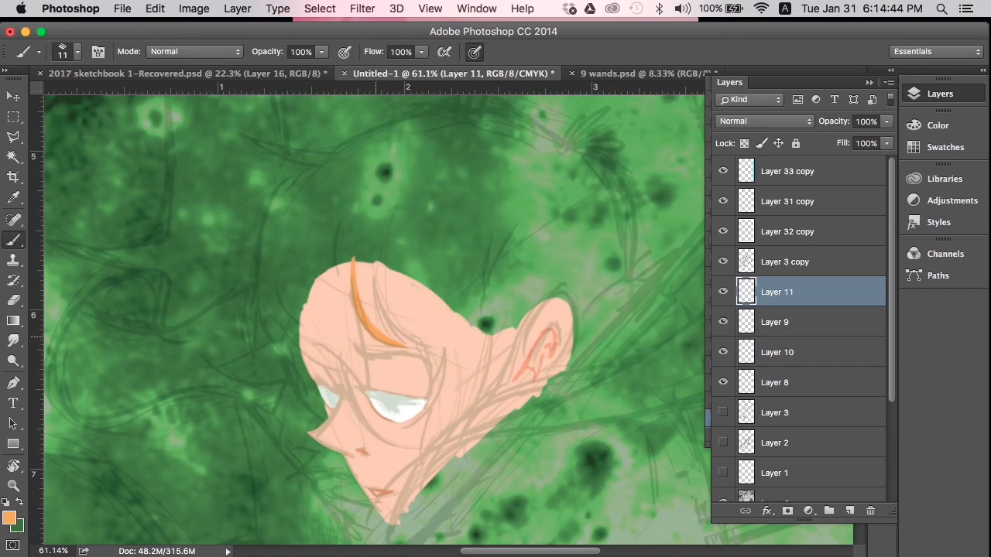
{"action": "left_click", "coordinate": [10, 516]}
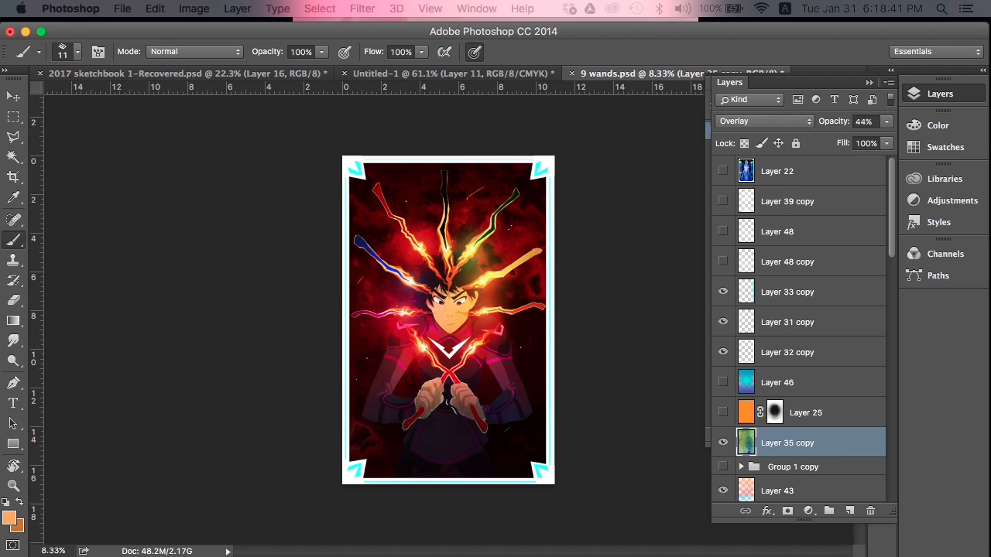
Return to the green card and paint the orange-haired figure, pale ribbons and crossed swords.
{"action": "left_click", "coordinate": [433, 72]}
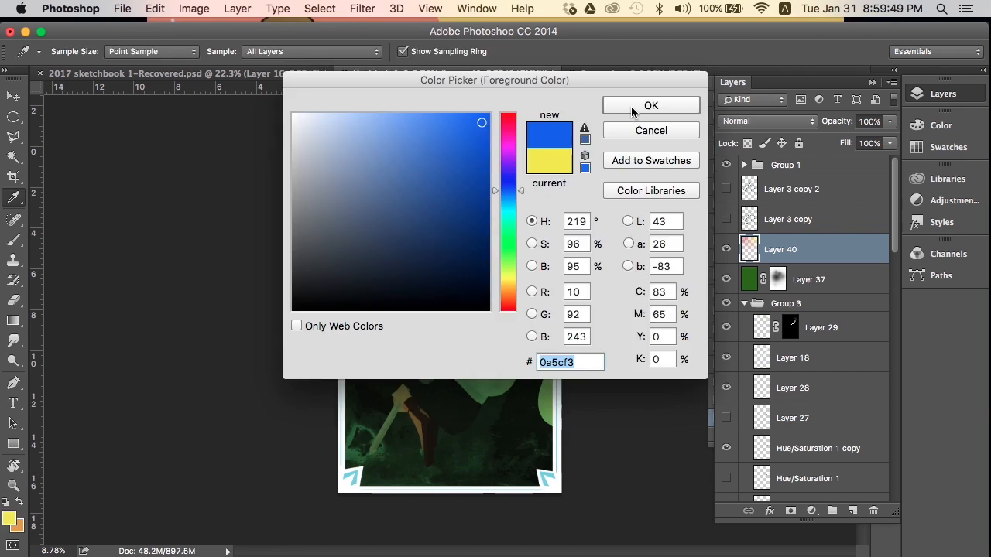
{"action": "left_click", "coordinate": [650, 106]}
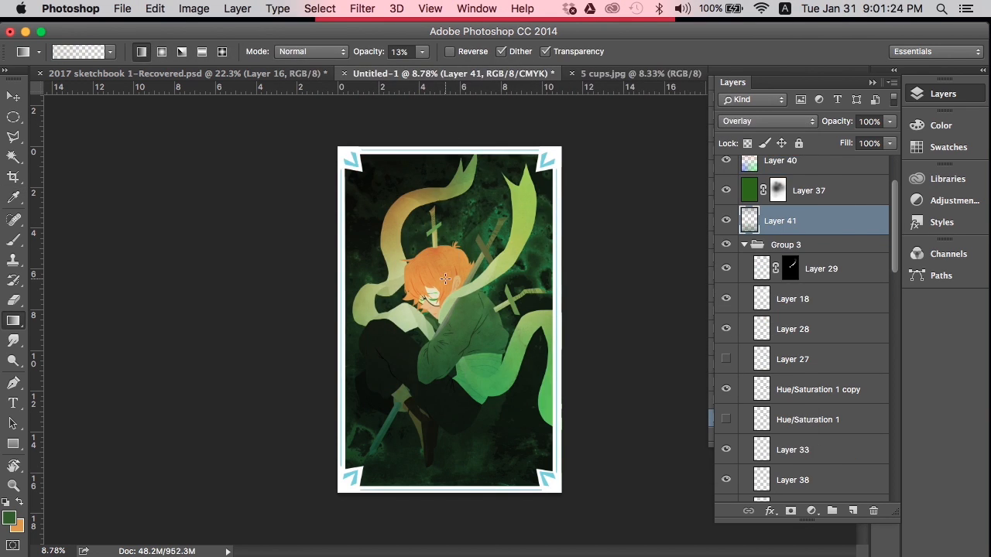